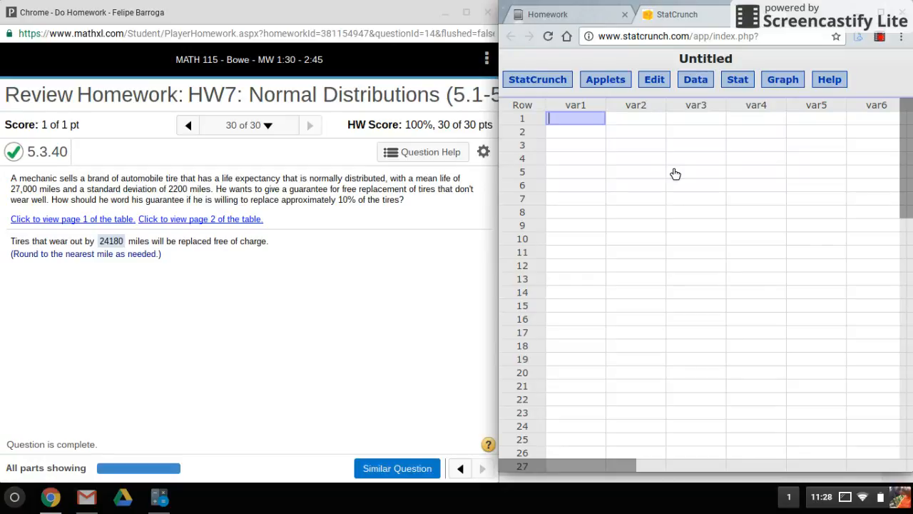
pyautogui.moveTo(298, 278)
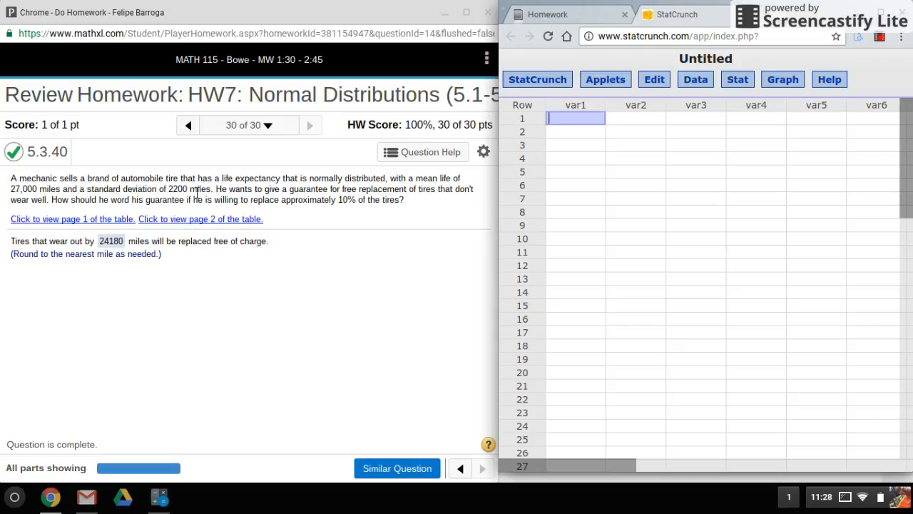
pyautogui.moveTo(177, 200)
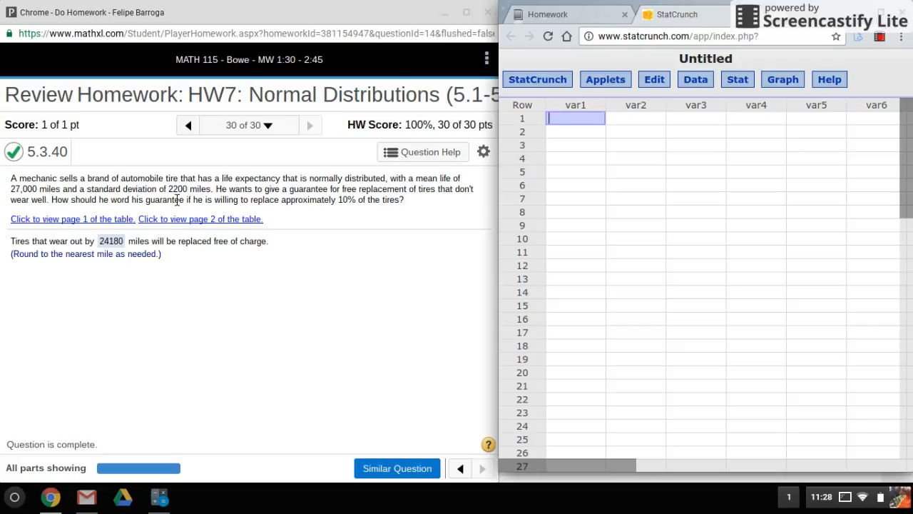
pyautogui.moveTo(348, 203)
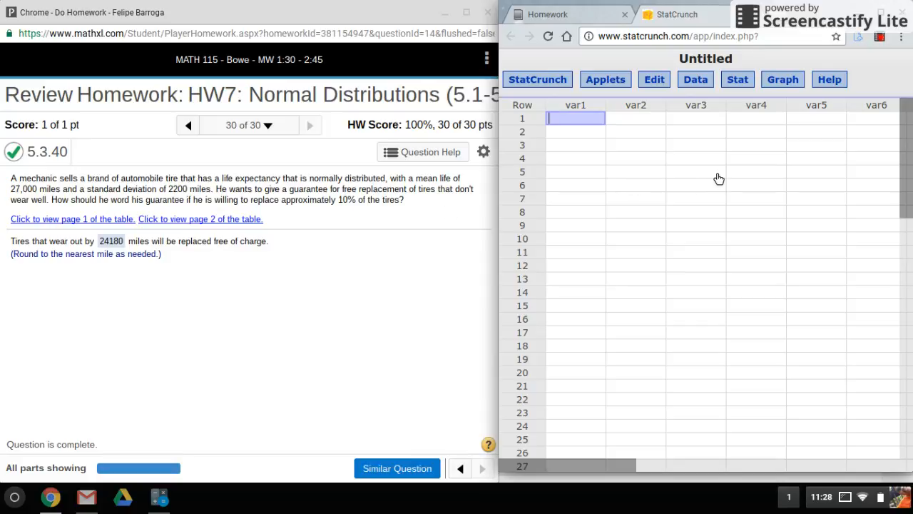
pyautogui.moveTo(750, 103)
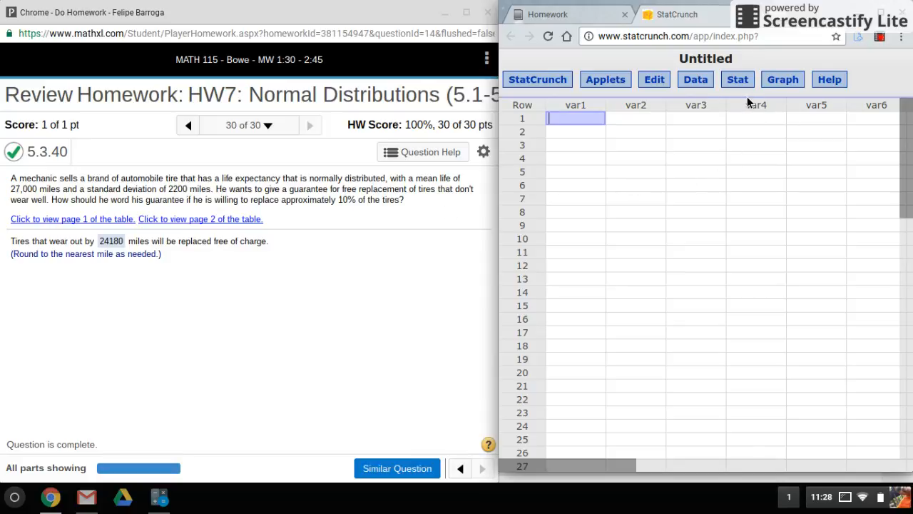
# Launch the Normal Calculator from Stat > Calculators, showing default standard normal settings
pyautogui.click(736, 80)
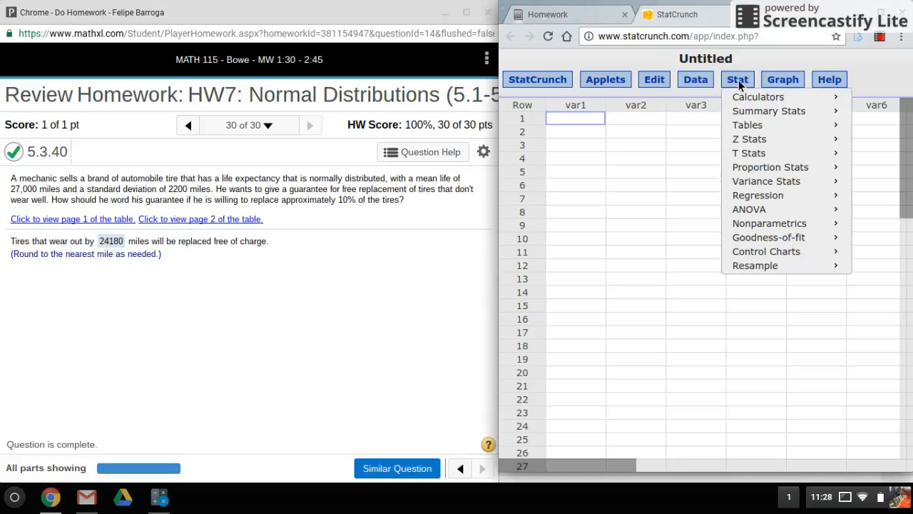
pyautogui.click(759, 97)
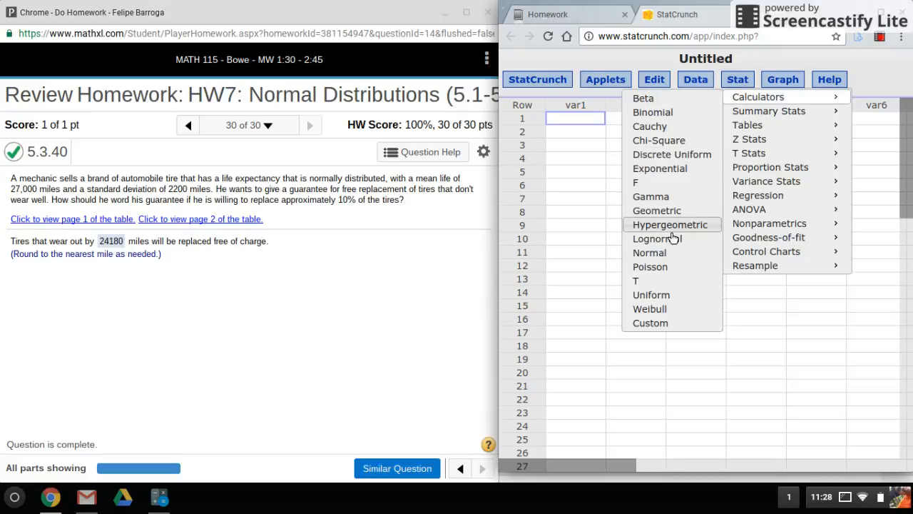
pyautogui.click(649, 251)
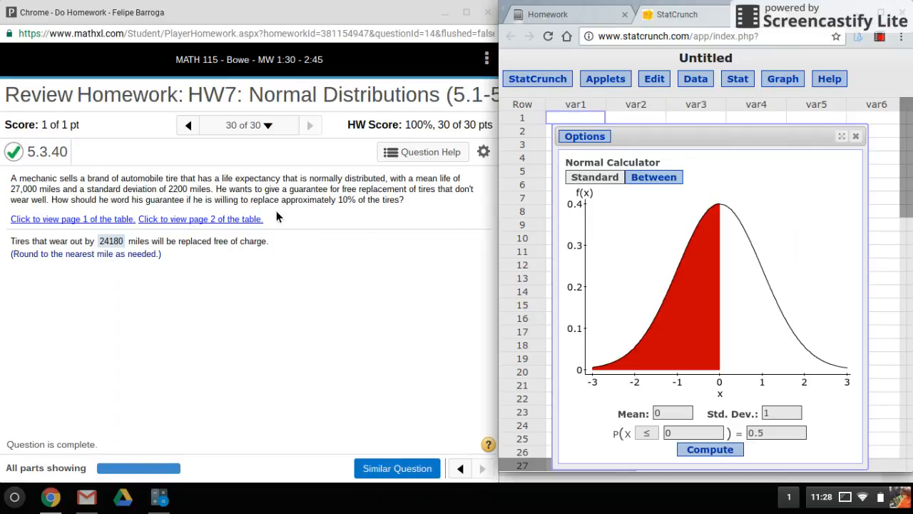
pyautogui.moveTo(370, 221)
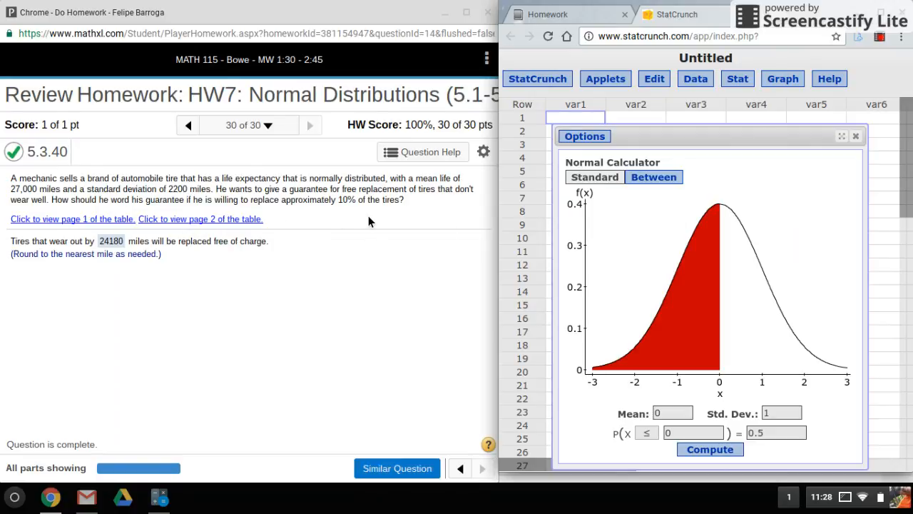
pyautogui.moveTo(615, 184)
pyautogui.write('2200')
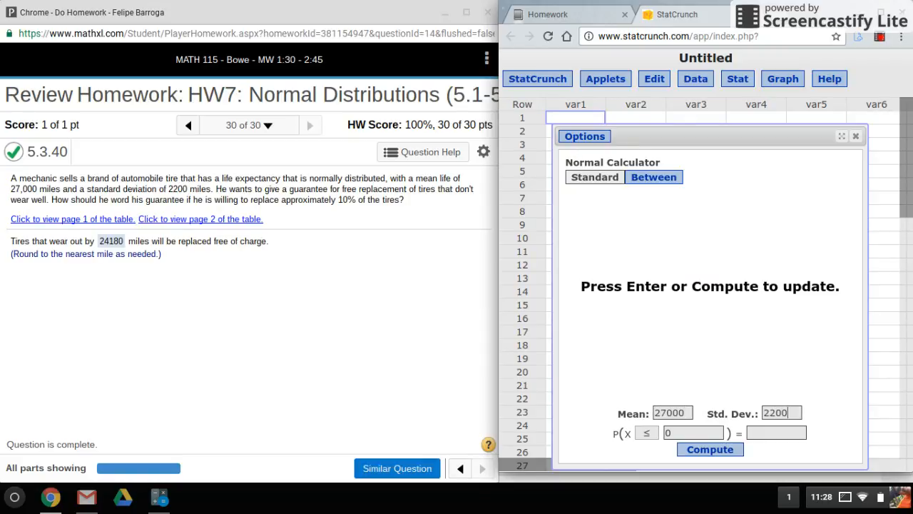
pyautogui.moveTo(374, 298)
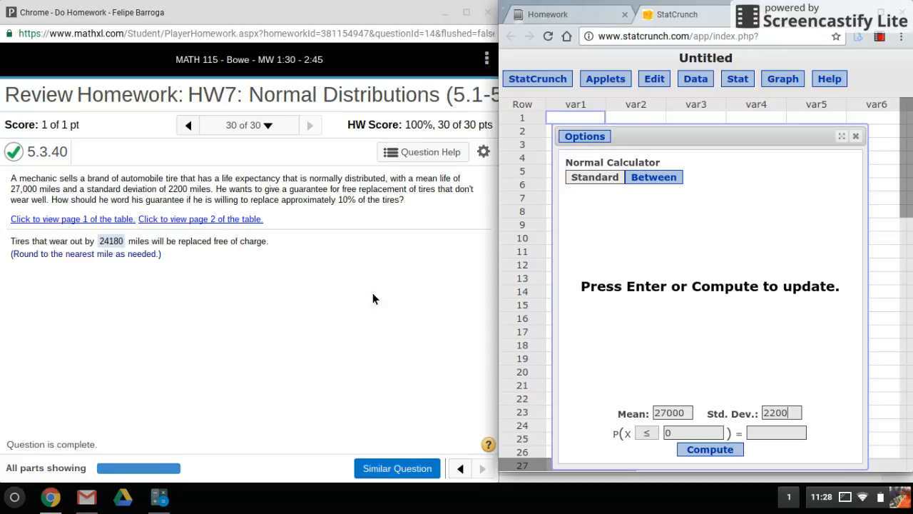
pyautogui.moveTo(345, 208)
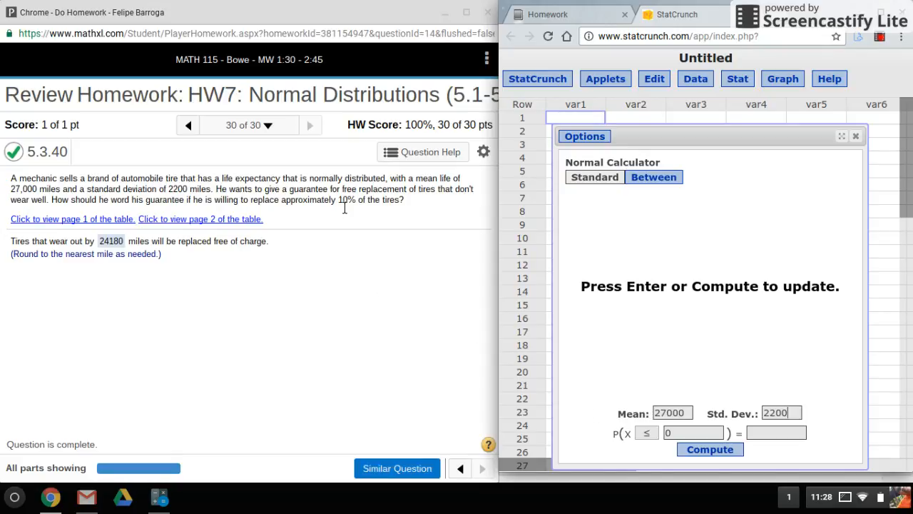
pyautogui.moveTo(378, 221)
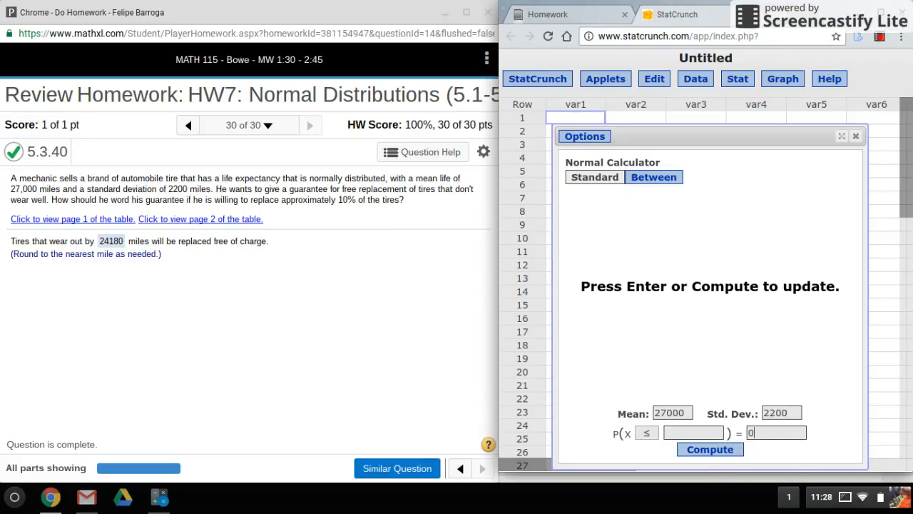
# Enter 0.10 as the left-tail probability P(X≤x) with mean 27000 and SD 2200
pyautogui.write('0.10')
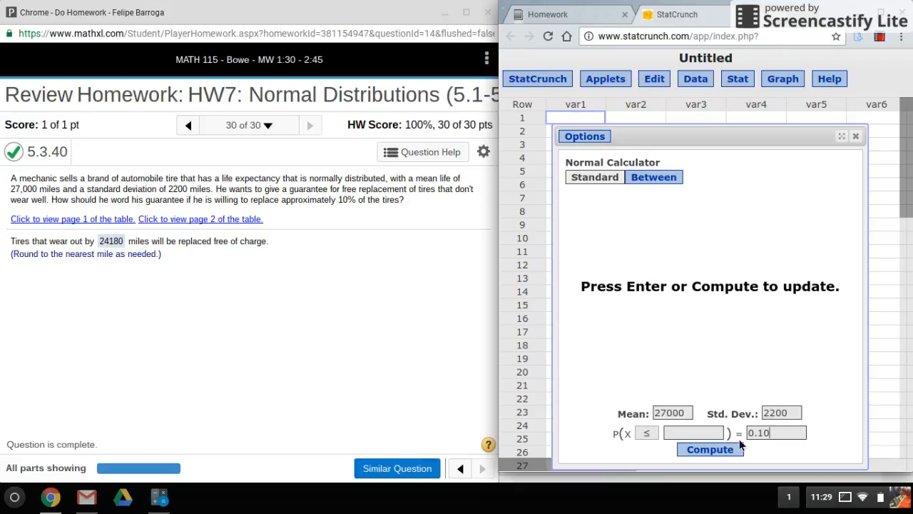
pyautogui.moveTo(398, 271)
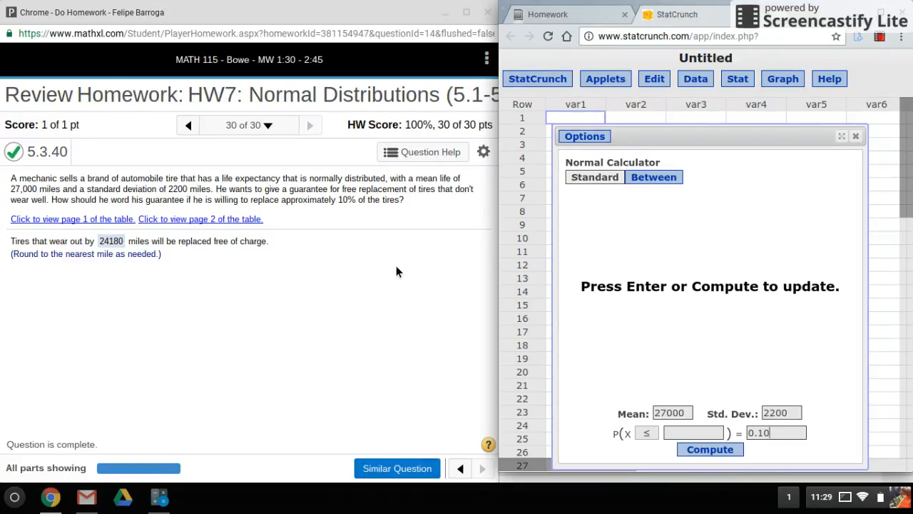
pyautogui.moveTo(496, 410)
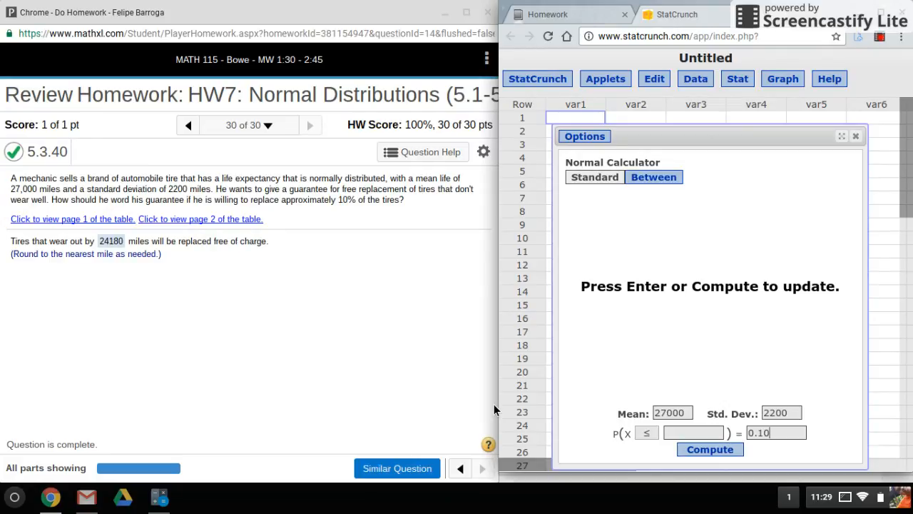
pyautogui.moveTo(593, 457)
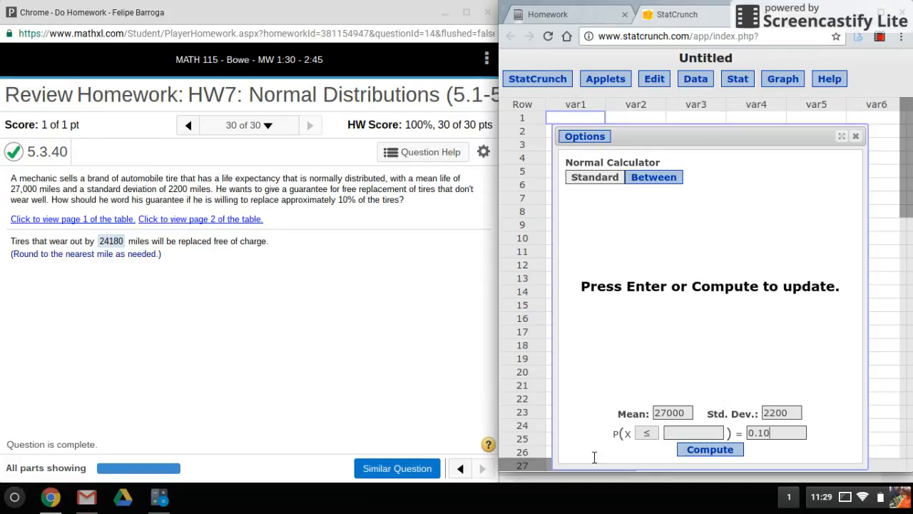
# Compute the 10th-percentile cutoff, x ≈ 24180.587 miles, with the left tail shaded
pyautogui.click(709, 448)
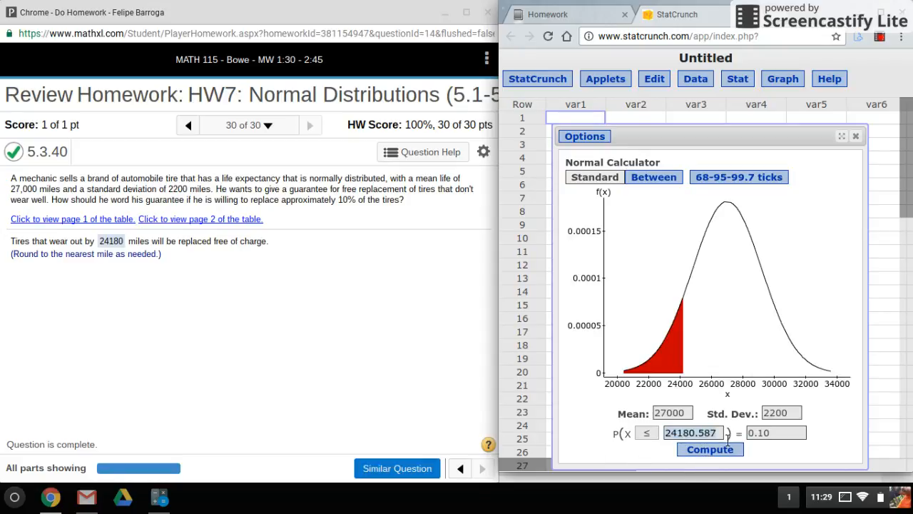
pyautogui.moveTo(754, 405)
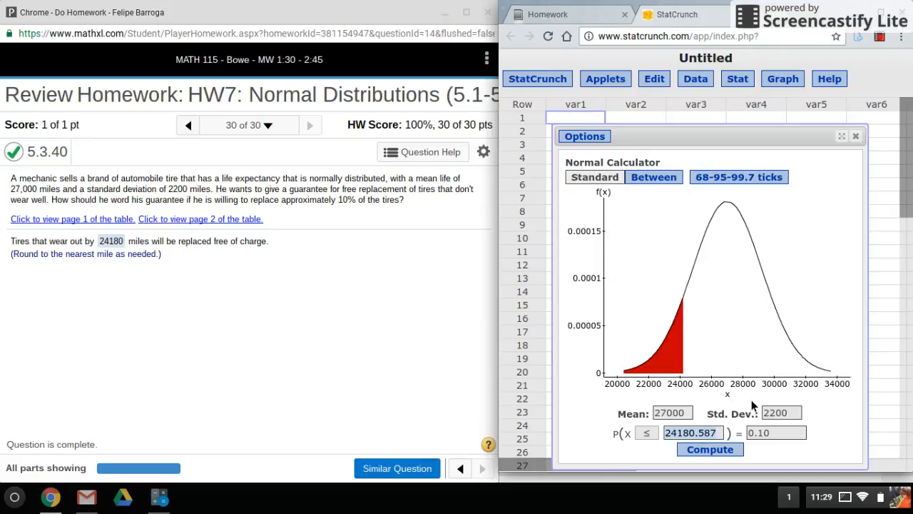
pyautogui.moveTo(748, 419)
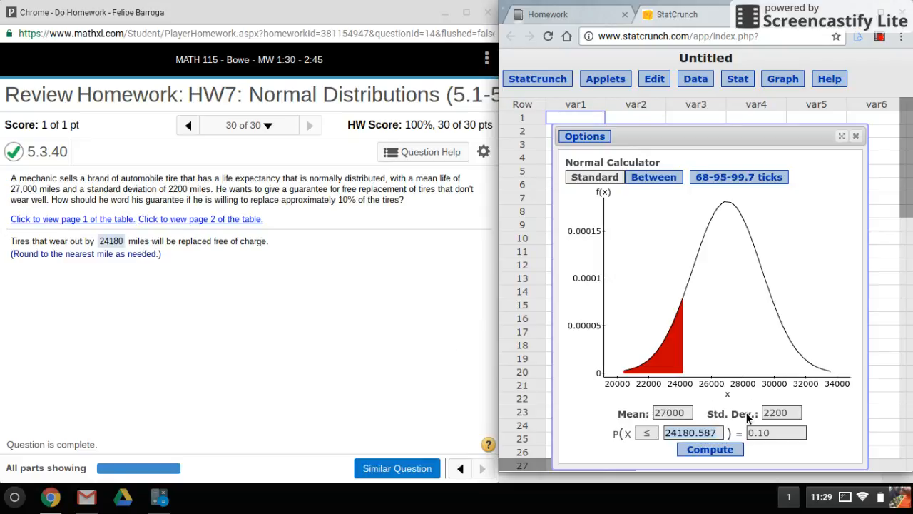
pyautogui.moveTo(869, 97)
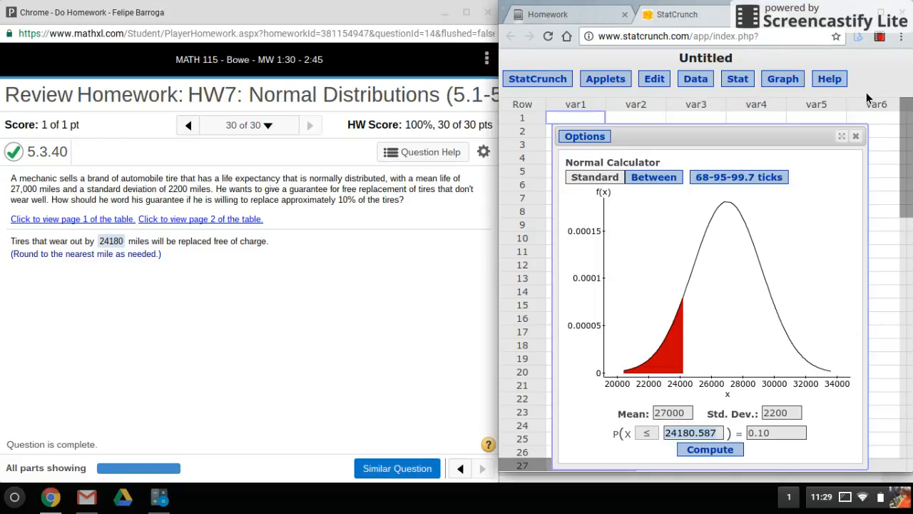